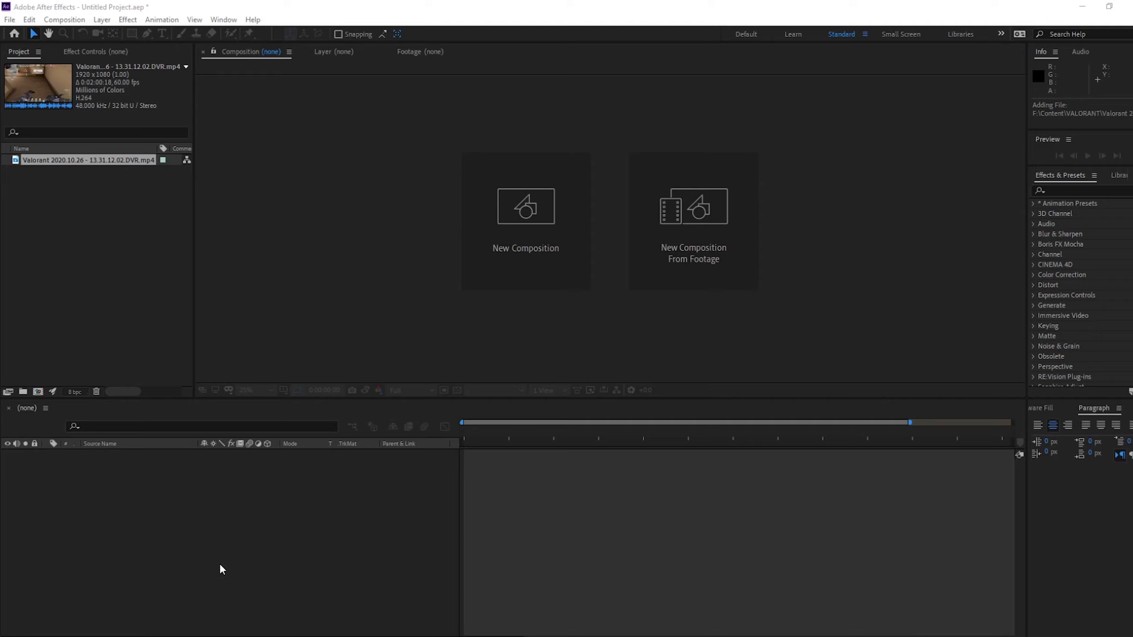
pyautogui.moveTo(238, 102)
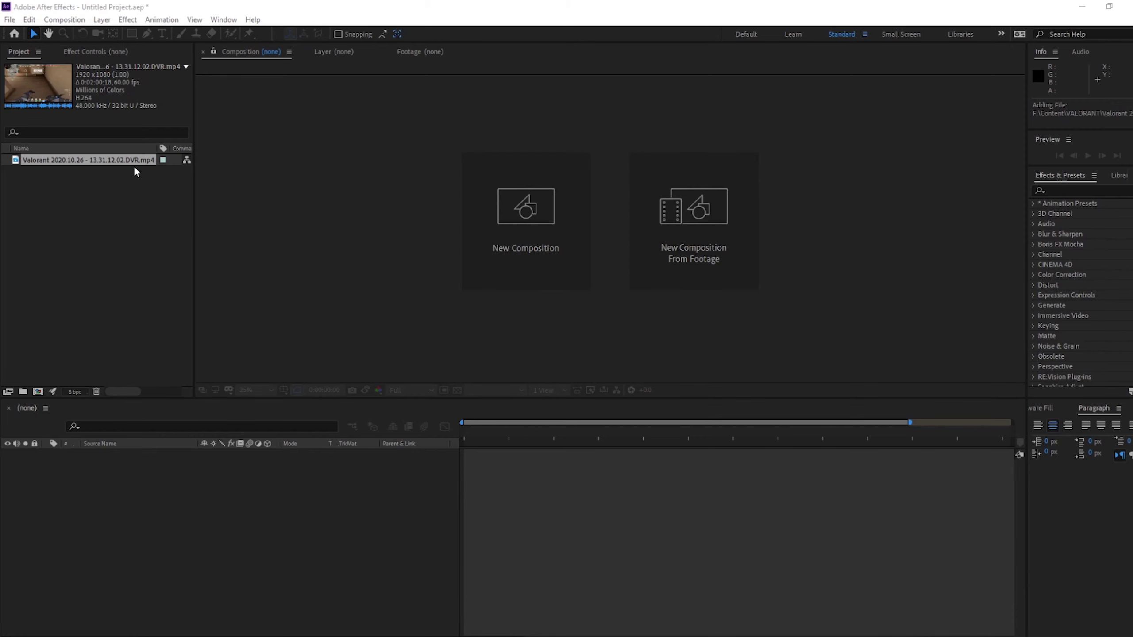
pyautogui.moveTo(125, 161)
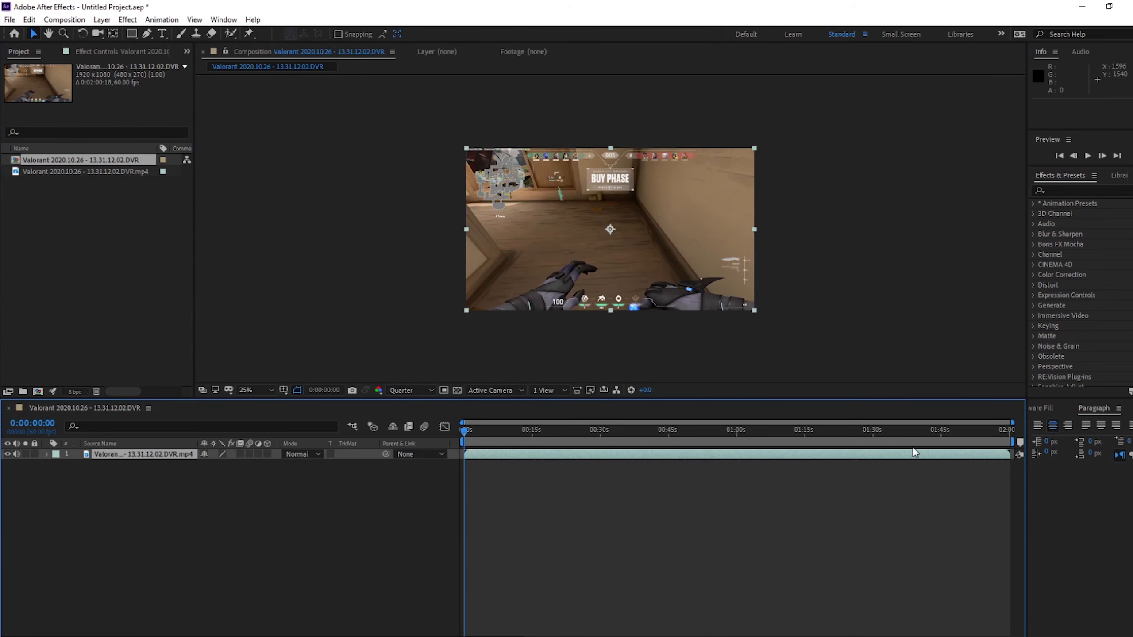
# Step: Scrub the gameplay clip, then pre-compose the layer into a new nested composition
pyautogui.click(940, 430)
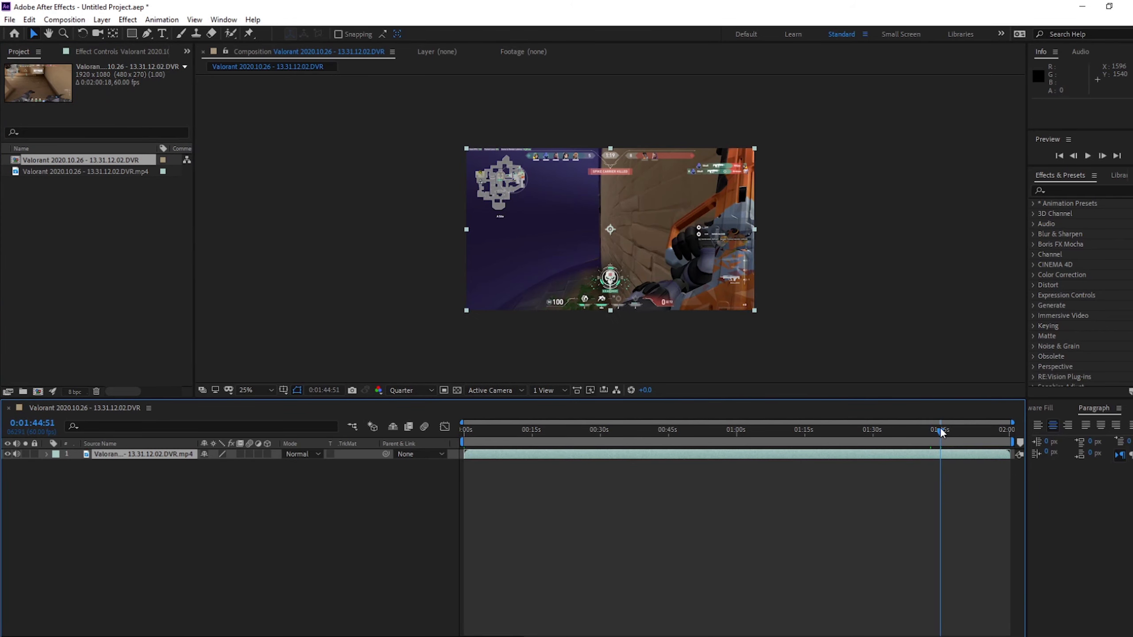
pyautogui.moveTo(941, 430); pyautogui.dragTo(952, 429)
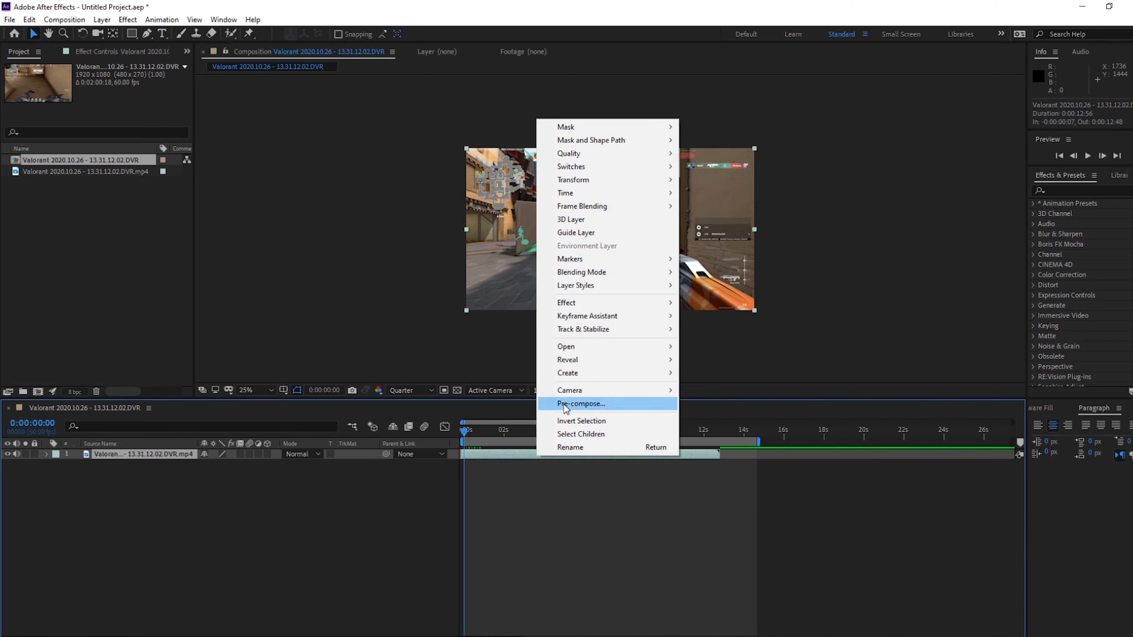
pyautogui.click(581, 404)
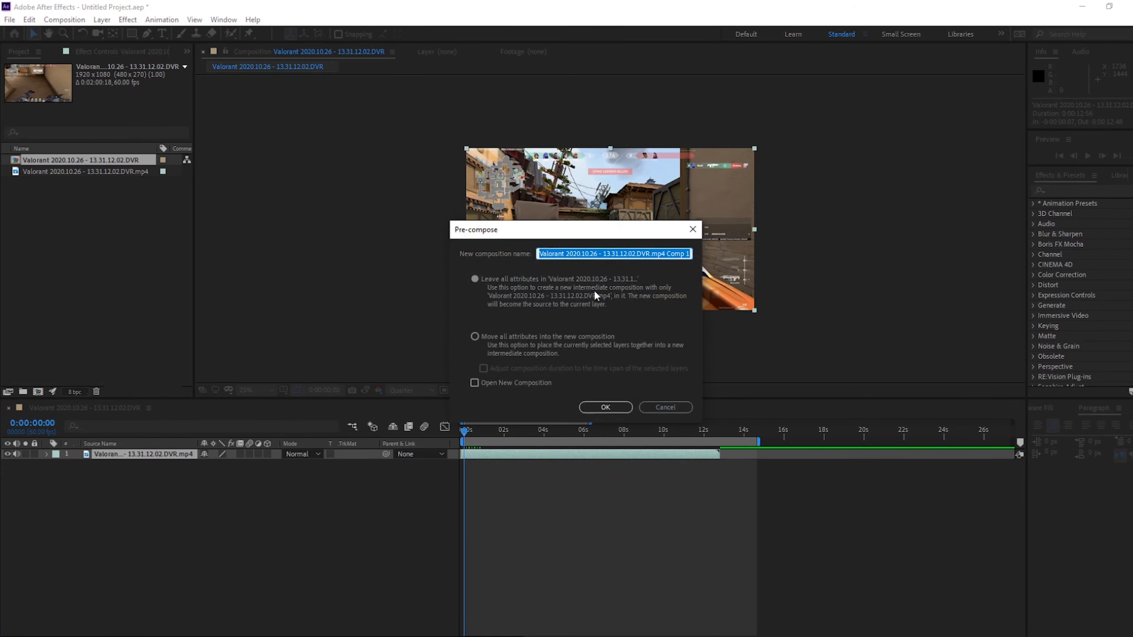
pyautogui.click(605, 407)
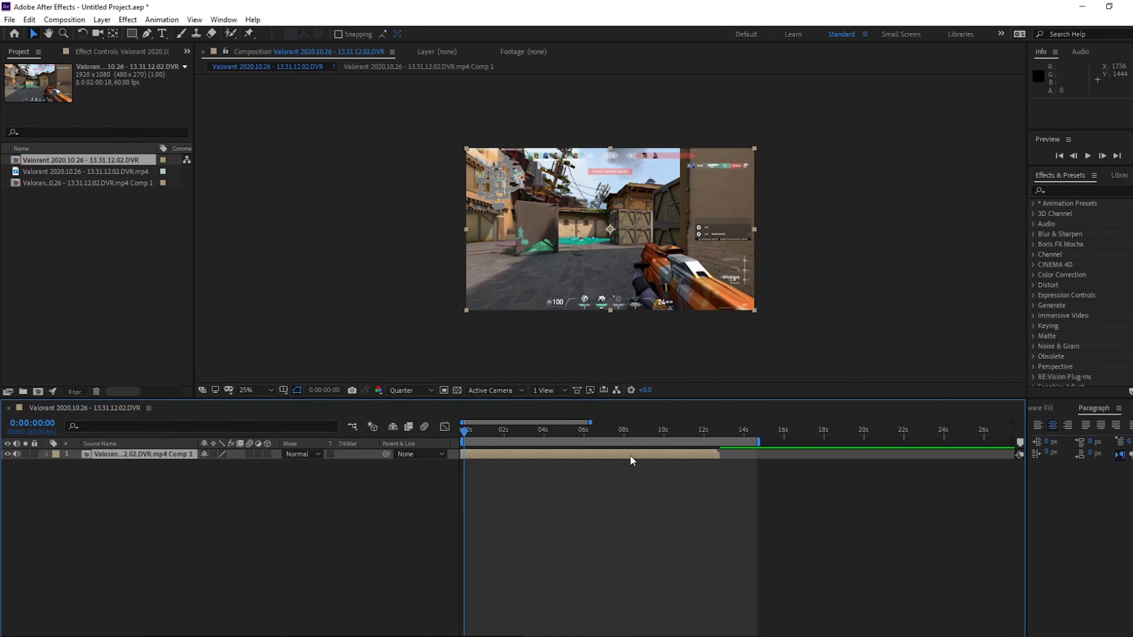
pyautogui.moveTo(575, 457)
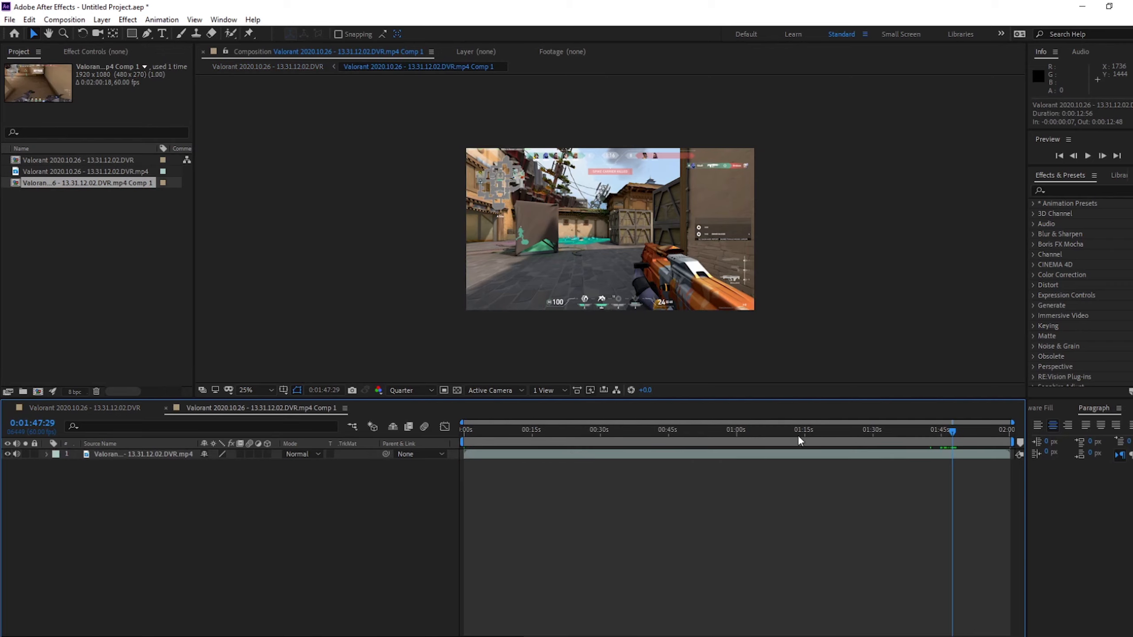
# Step: With the Pen tool, place mask points along the gun's edges inside the nested comp
pyautogui.click(128, 454)
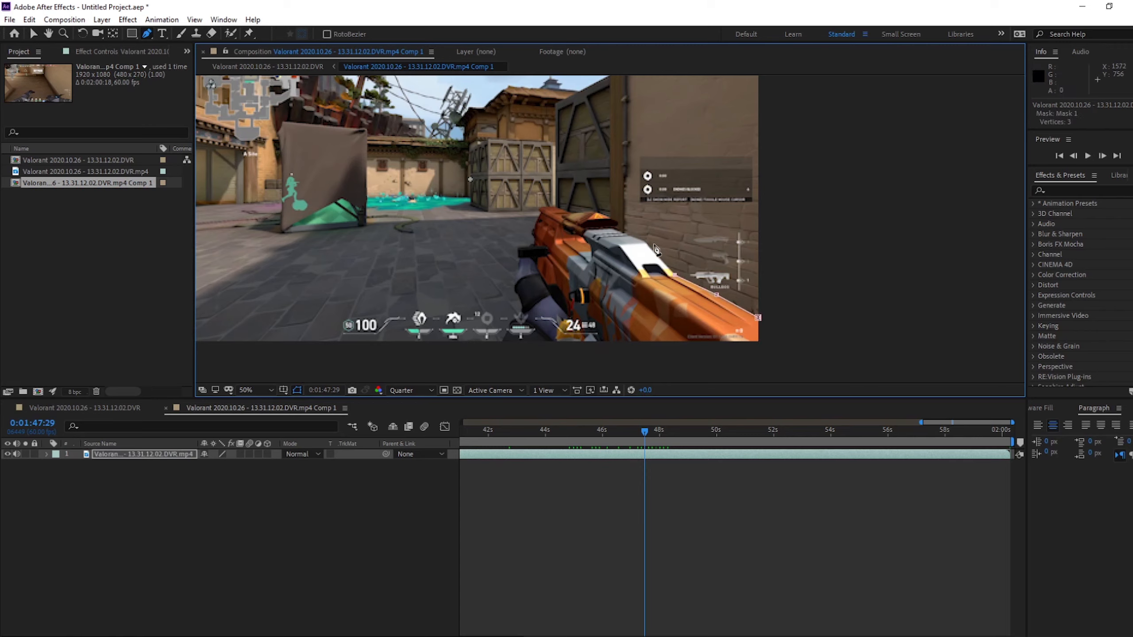
pyautogui.click(640, 242)
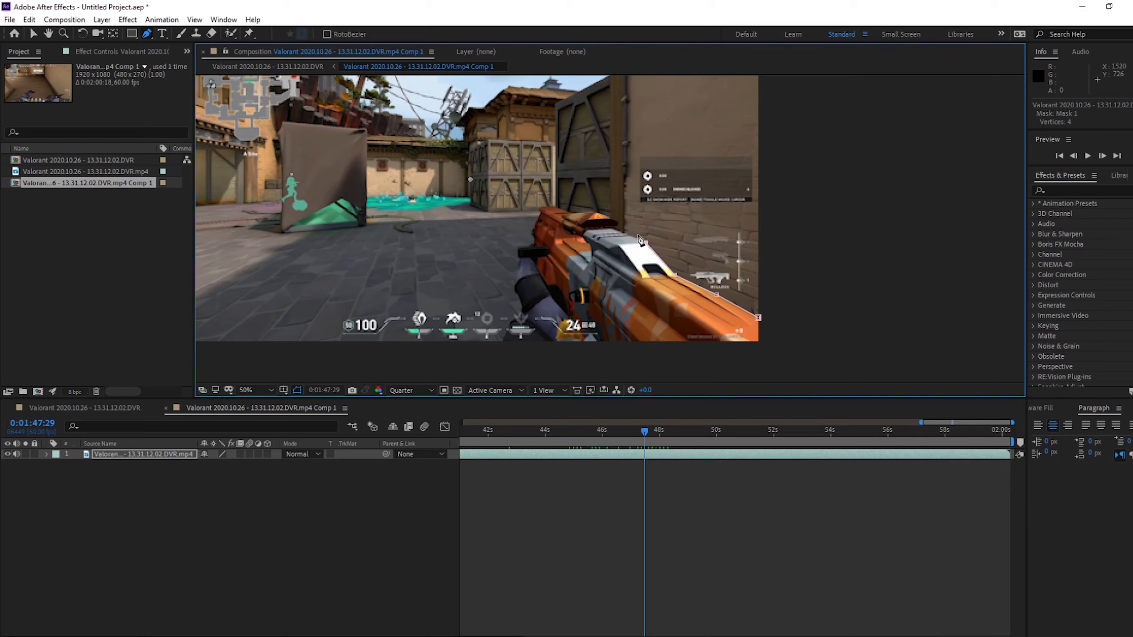
pyautogui.click(616, 243)
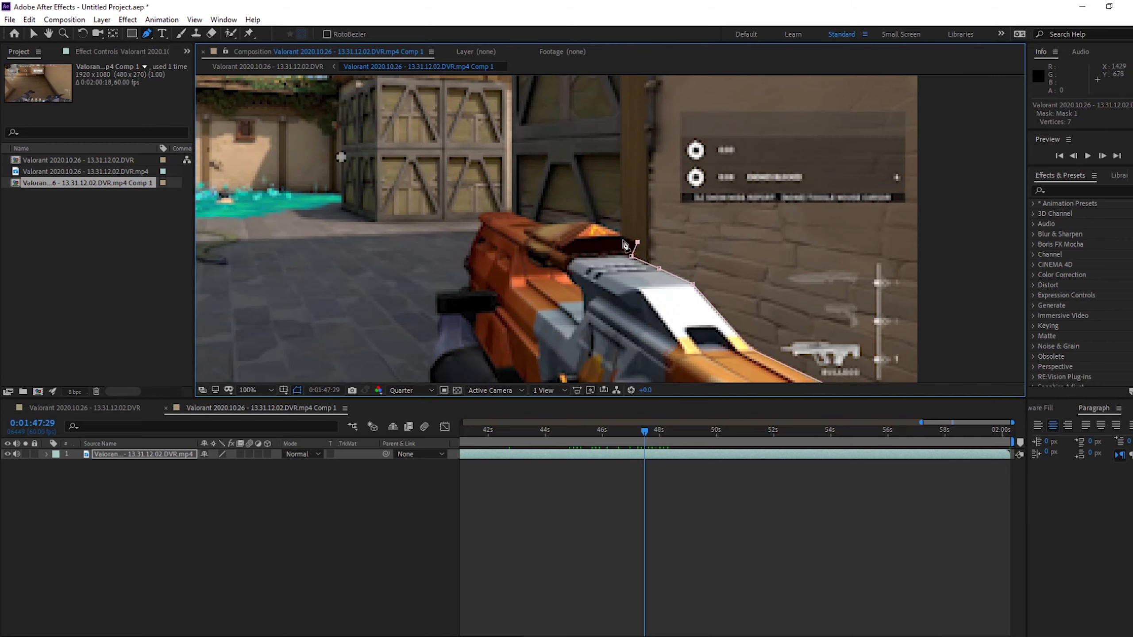
pyautogui.click(619, 237)
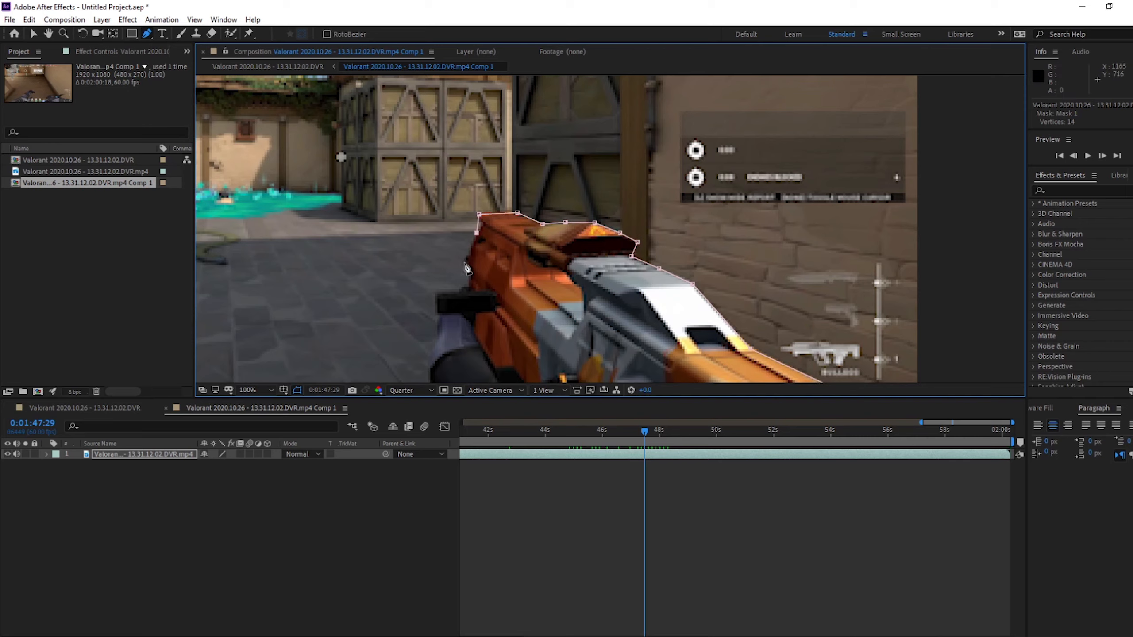
pyautogui.click(469, 285)
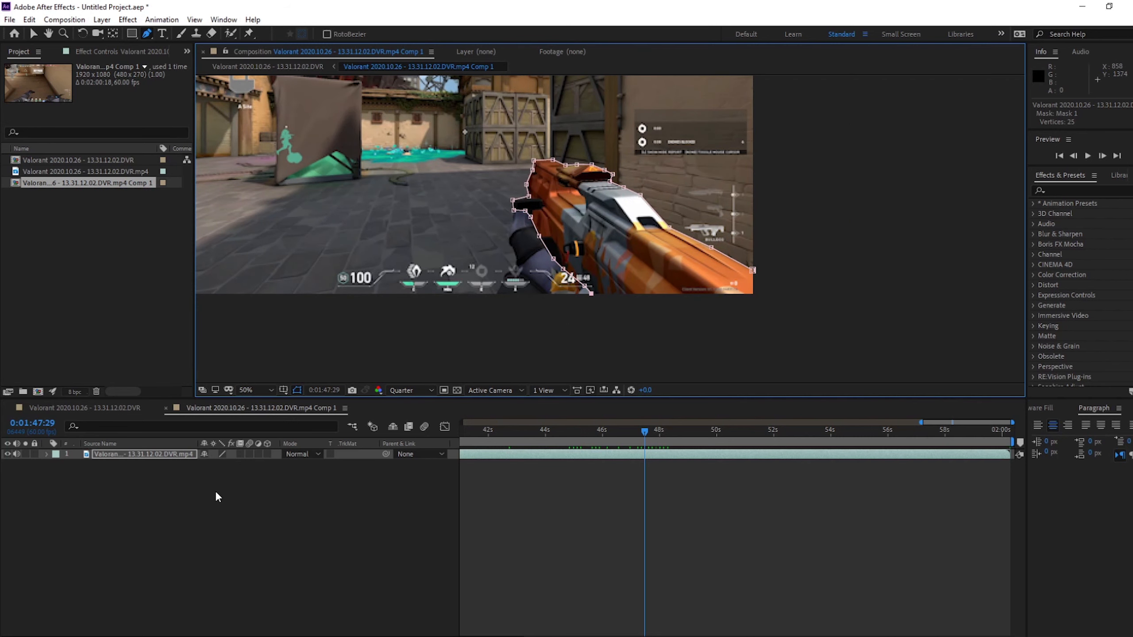
# Step: Create a new black solid layer and find the Saber effect by searching 'saber'
pyautogui.rightClick(218, 497)
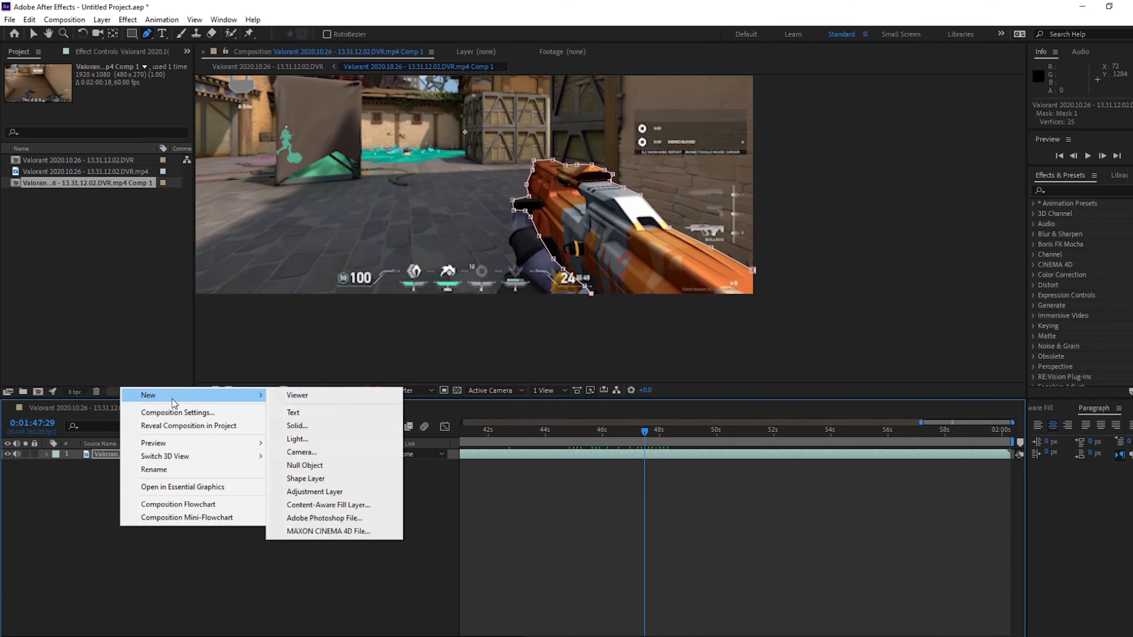
pyautogui.click(297, 426)
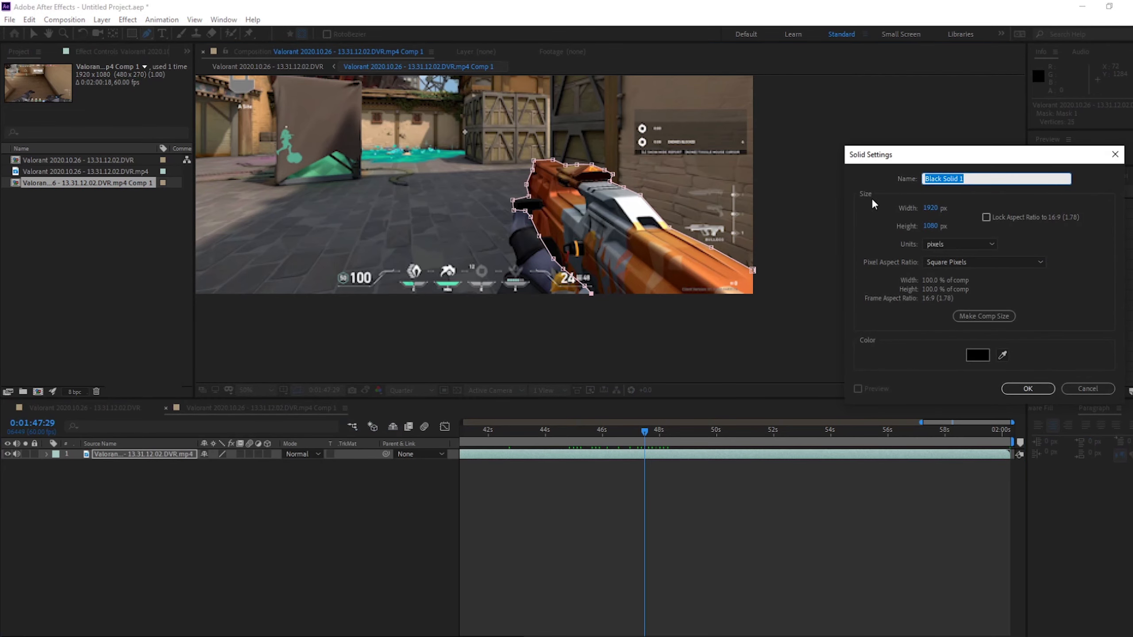
pyautogui.moveTo(895, 310)
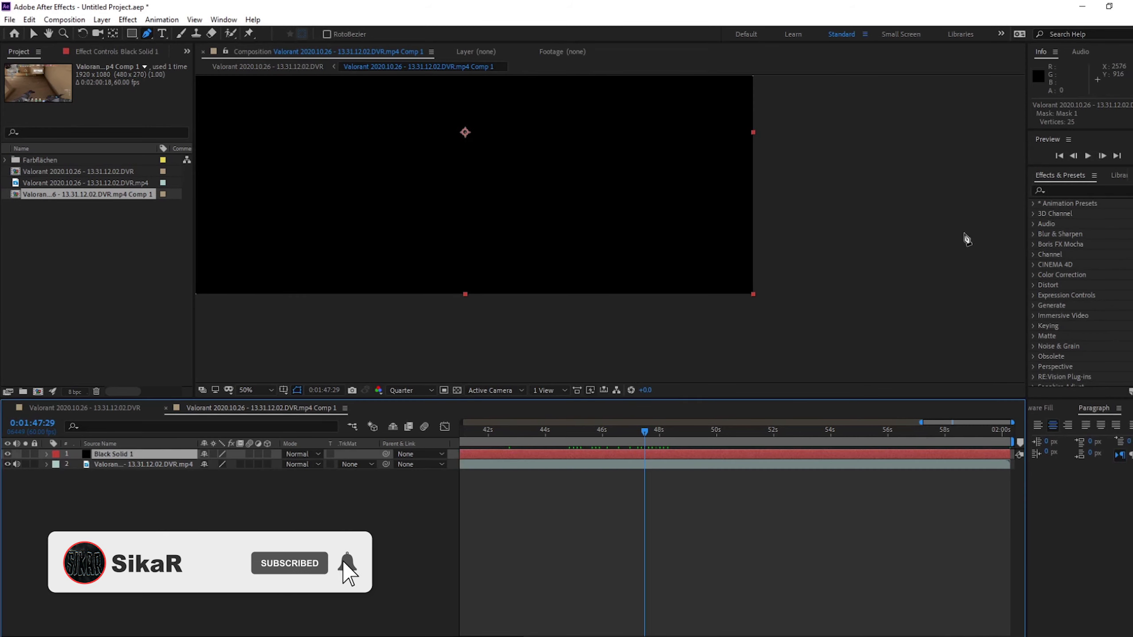
pyautogui.write('saber')
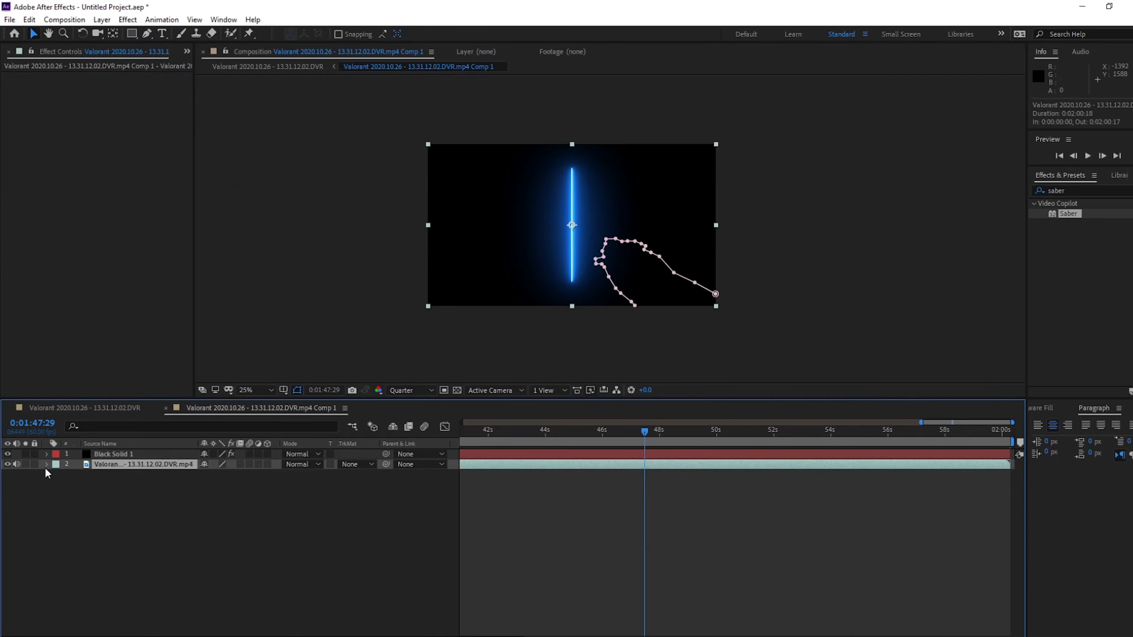
# Step: Reuse the gun mask on the solid and set Saber's Core Type to Layer Masks
pyautogui.click(47, 464)
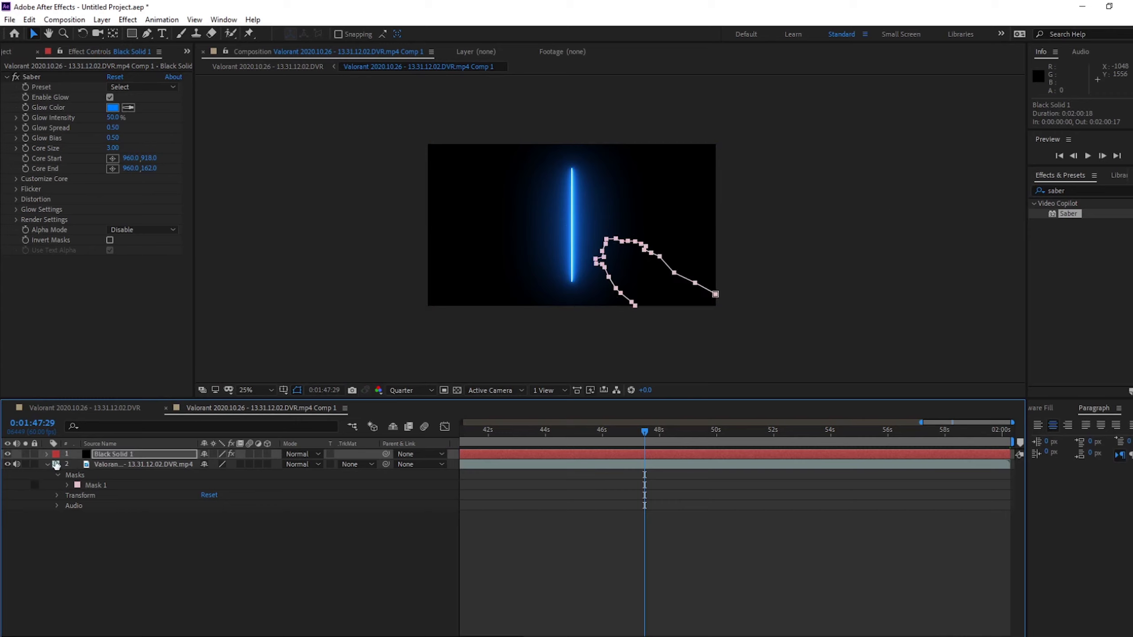
pyautogui.click(14, 219)
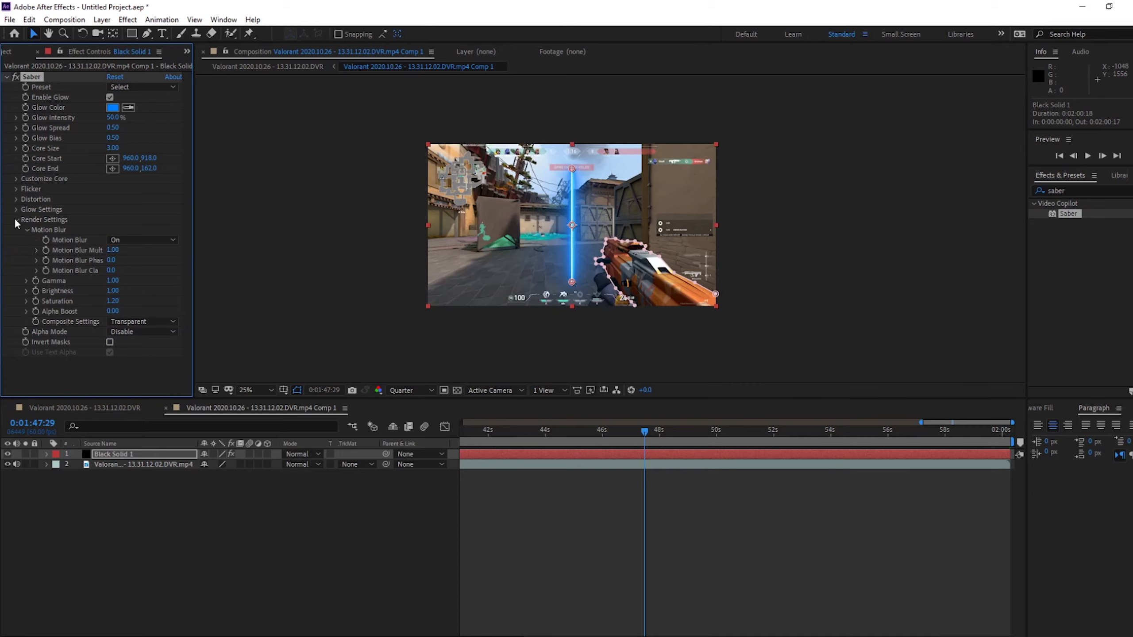
pyautogui.click(141, 189)
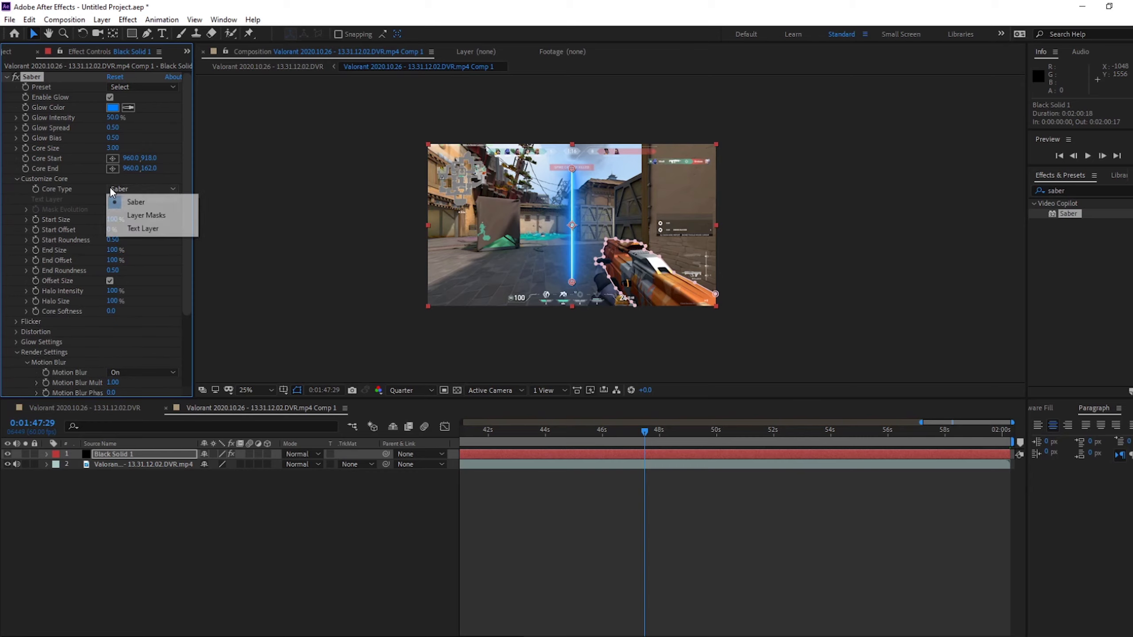
pyautogui.click(146, 215)
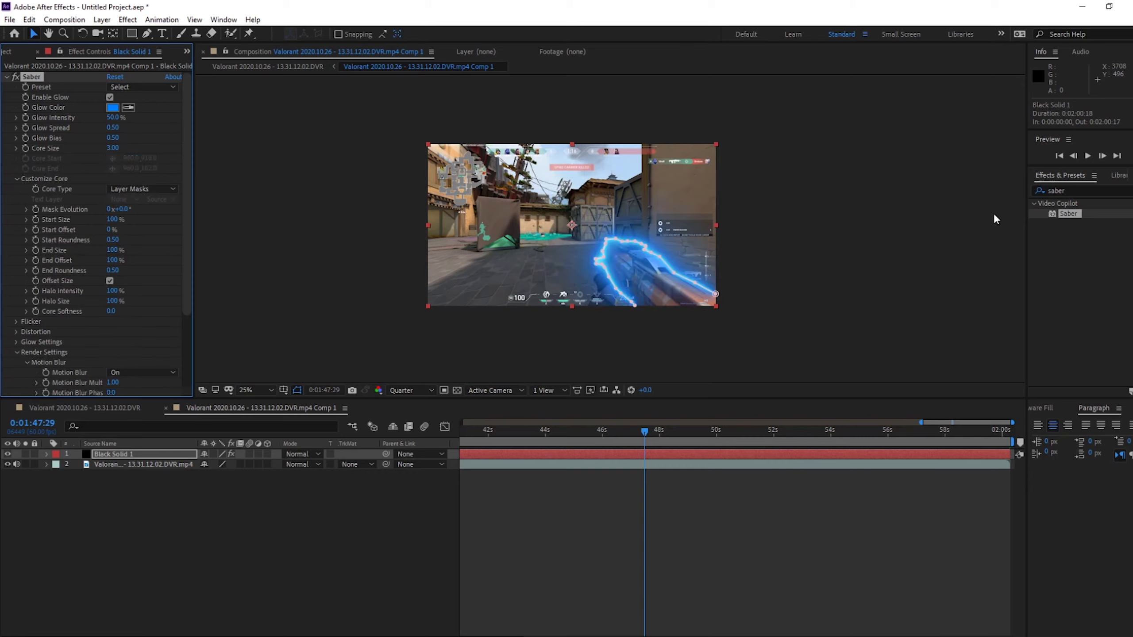
pyautogui.click(142, 86)
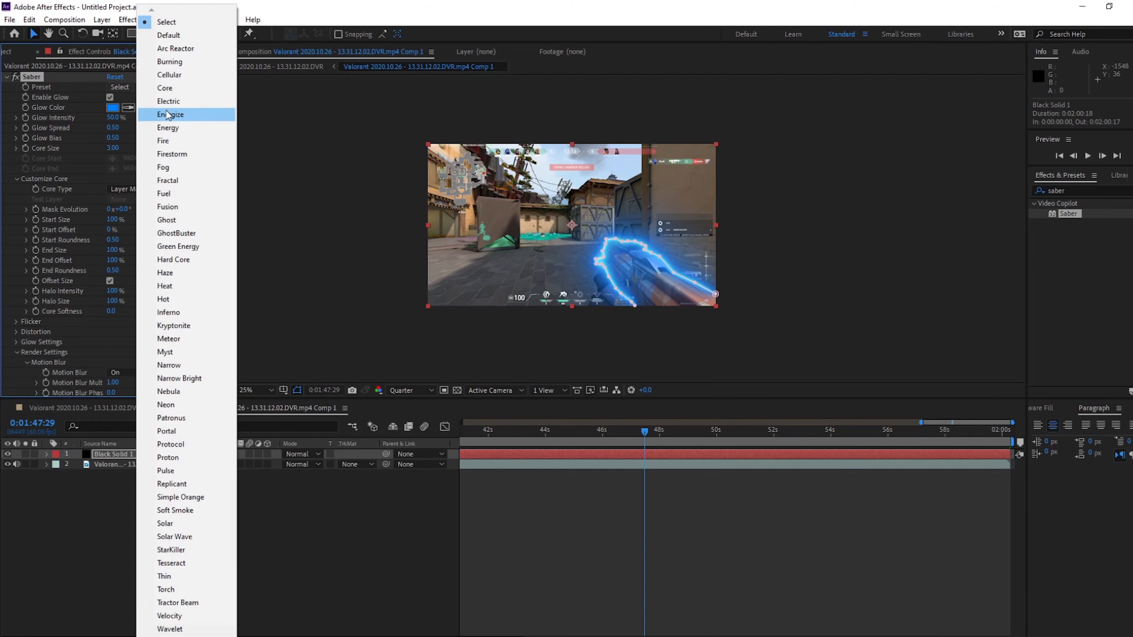
# Step: Apply the Fire preset so the gun-outline glow turns orange flames
pyautogui.click(163, 141)
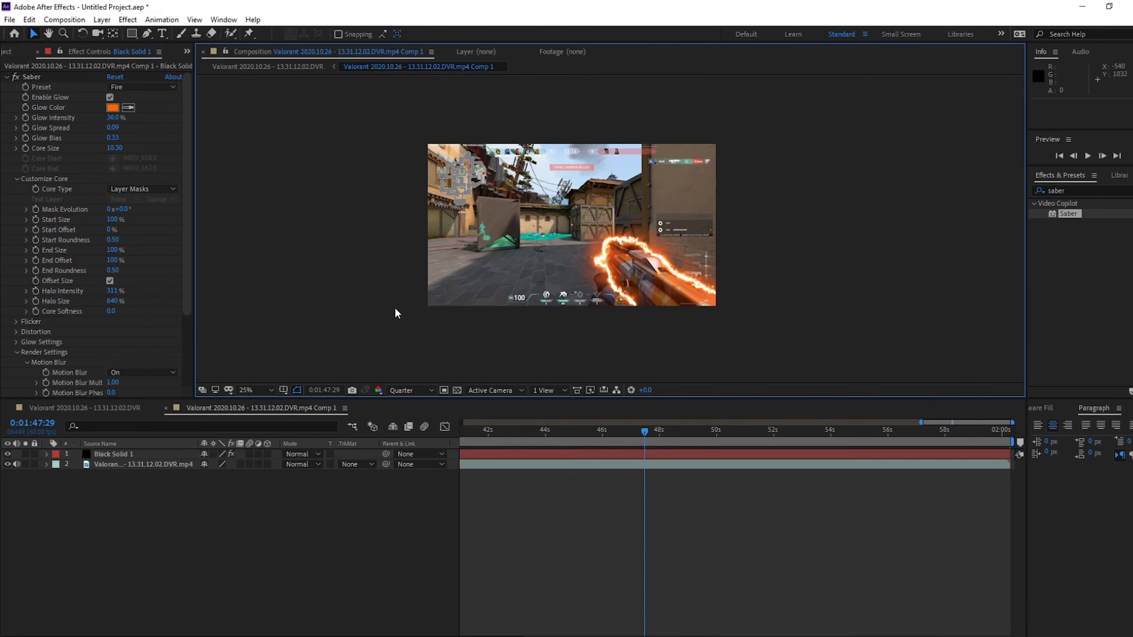
pyautogui.moveTo(620, 395)
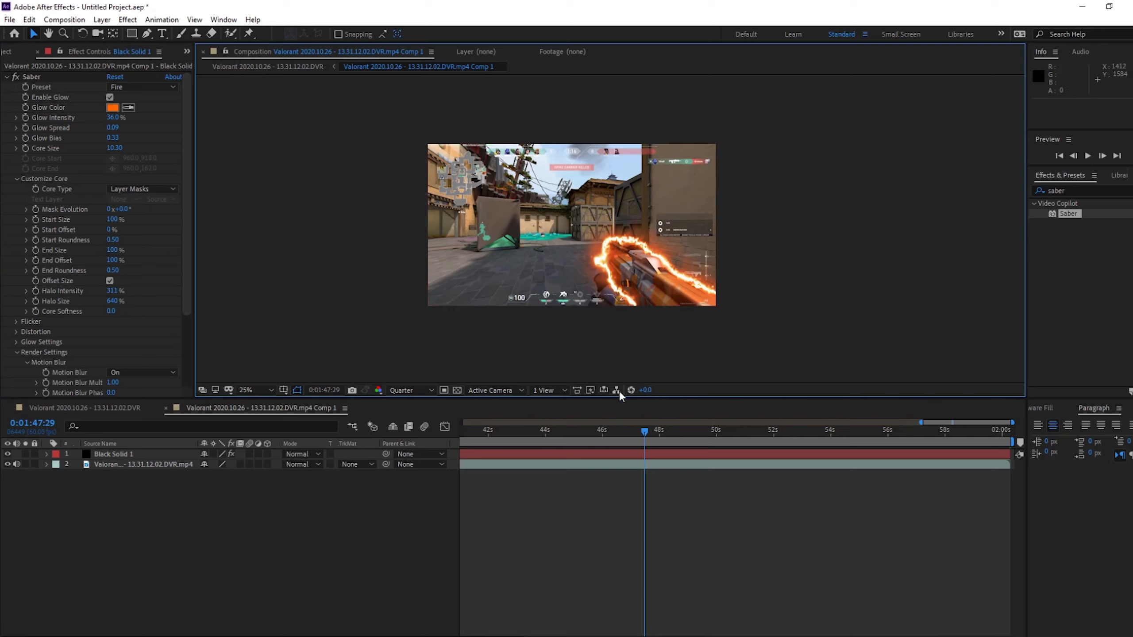
pyautogui.moveTo(134, 474)
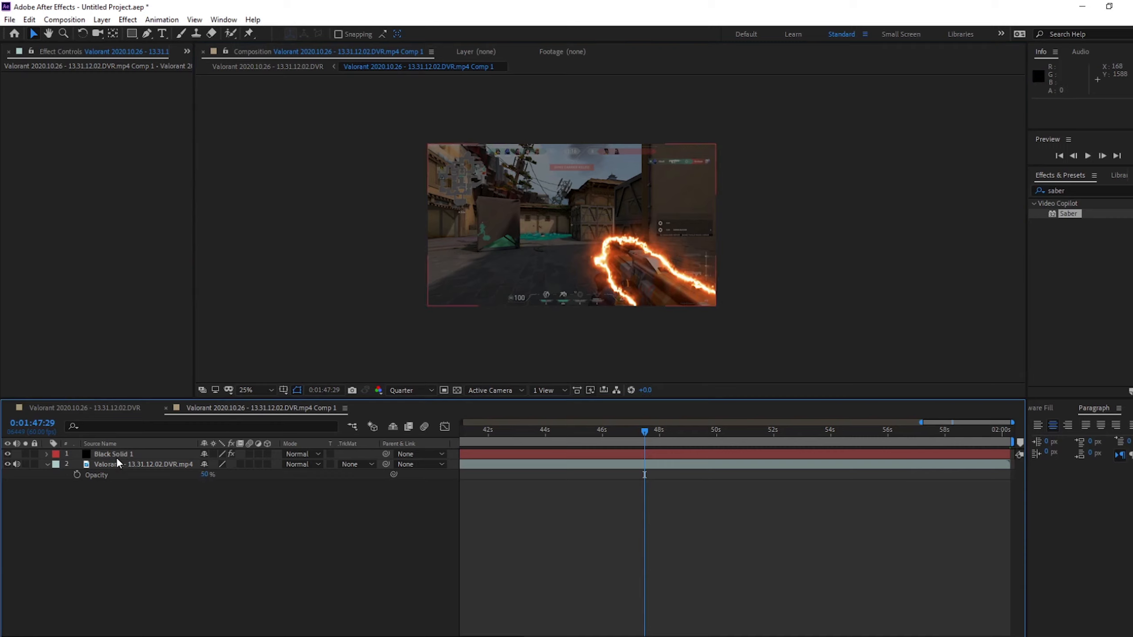
# Step: Select the Black Solid 1 layer to show its Saber effect controls
pyautogui.click(113, 454)
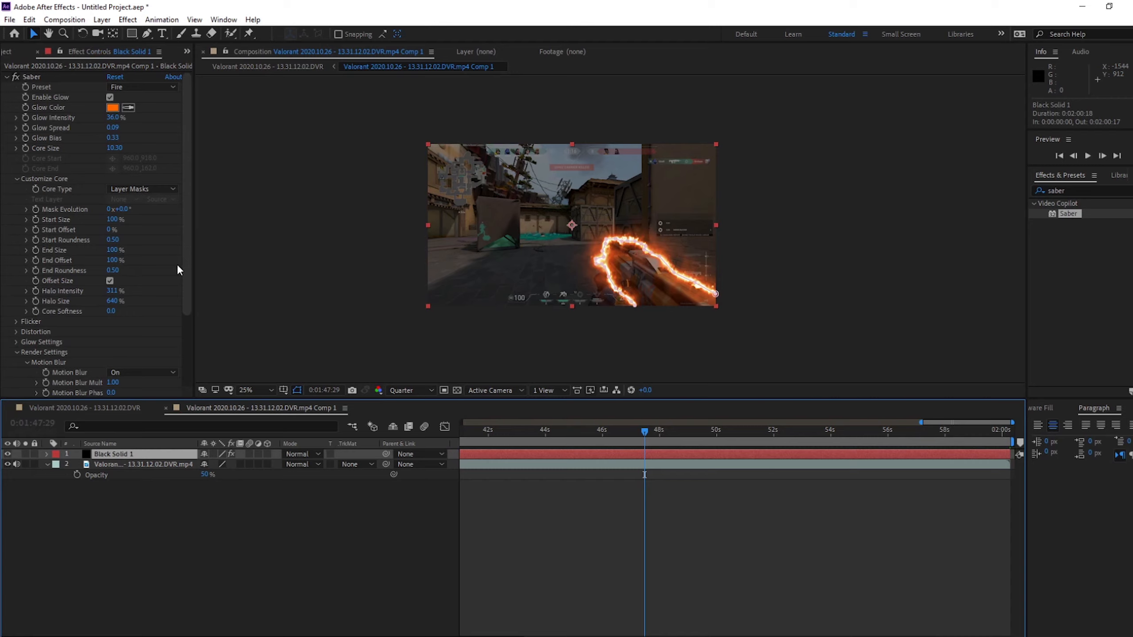
pyautogui.moveTo(186, 305)
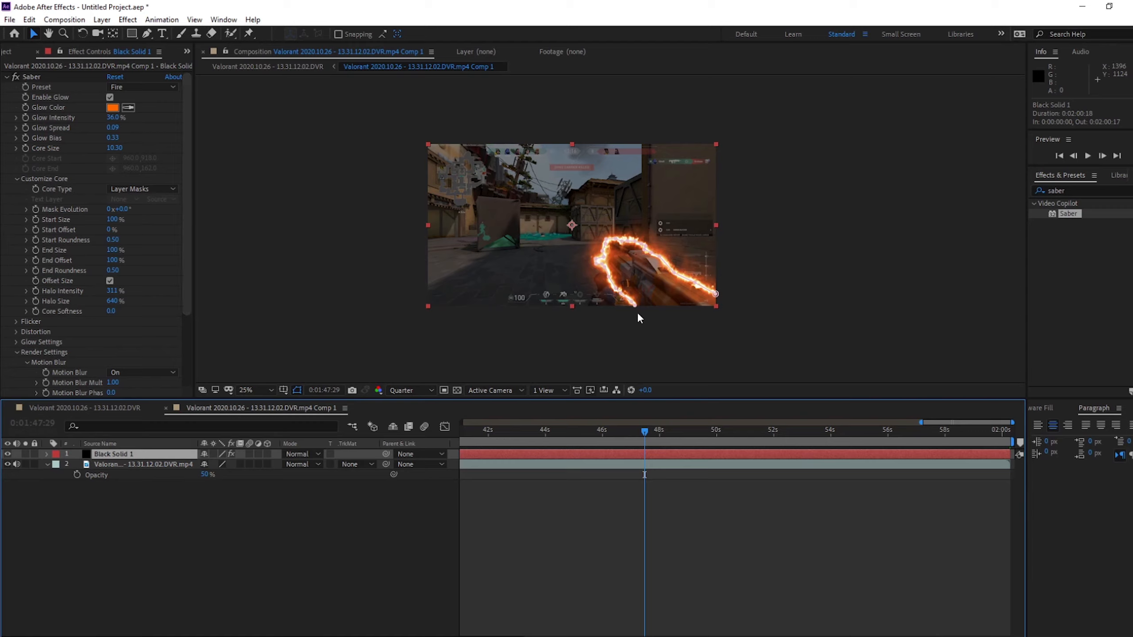
pyautogui.moveTo(38, 237)
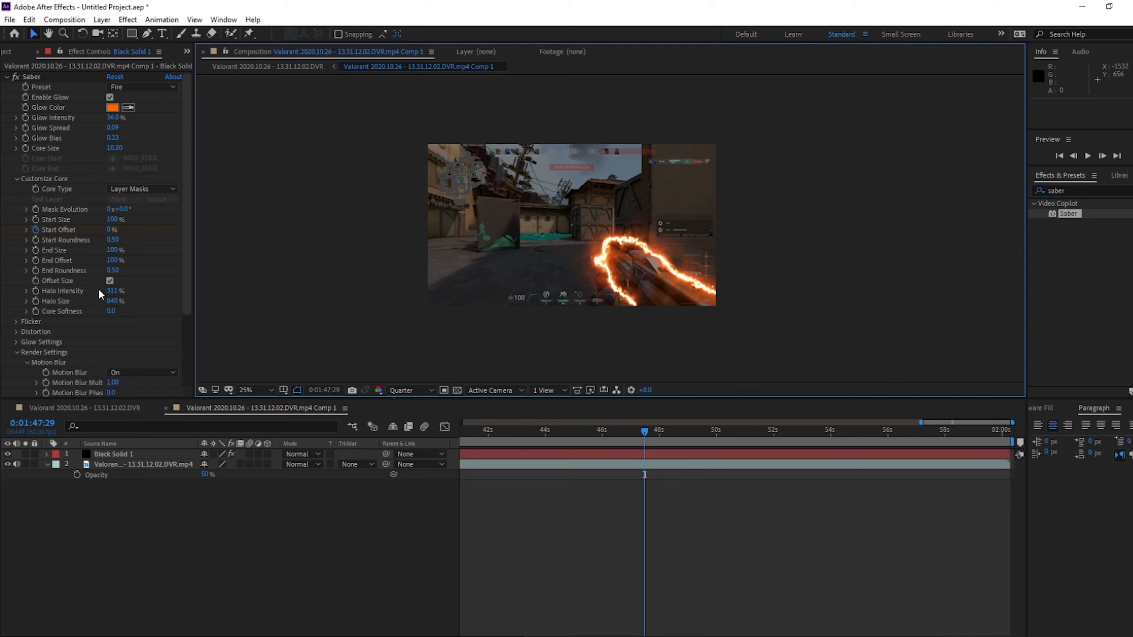
pyautogui.moveTo(40, 260)
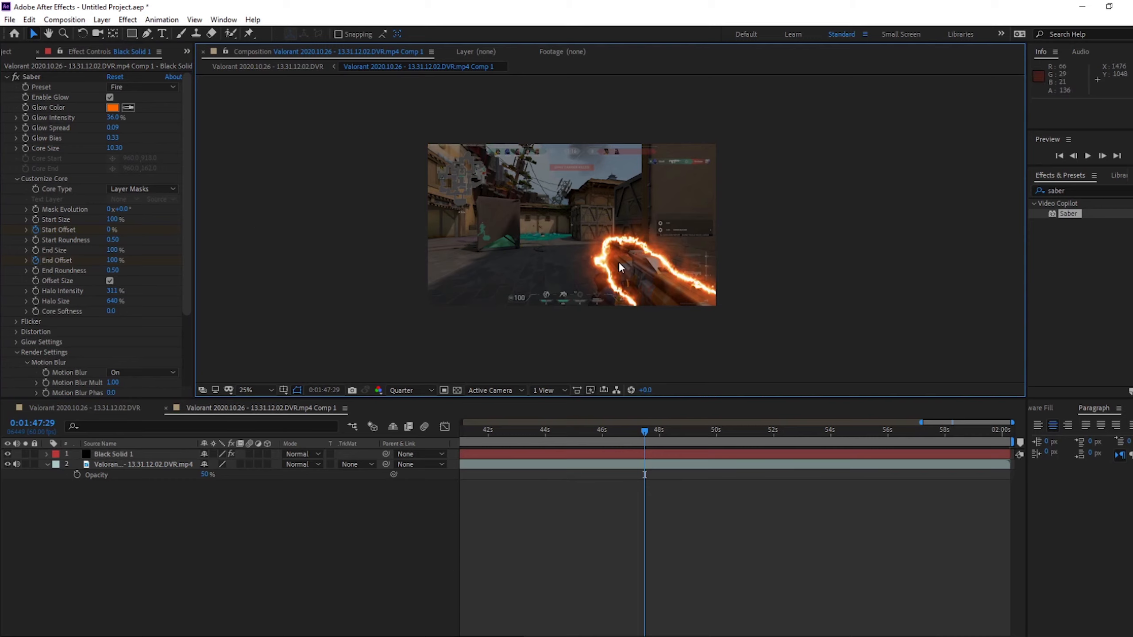
pyautogui.moveTo(669, 249)
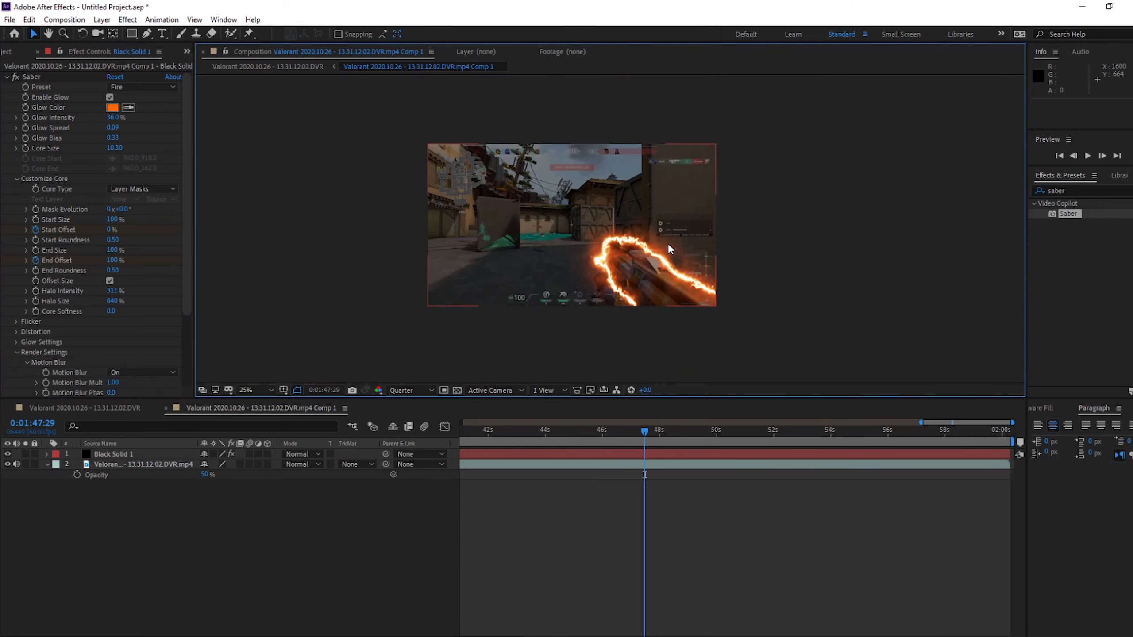
pyautogui.moveTo(663, 252)
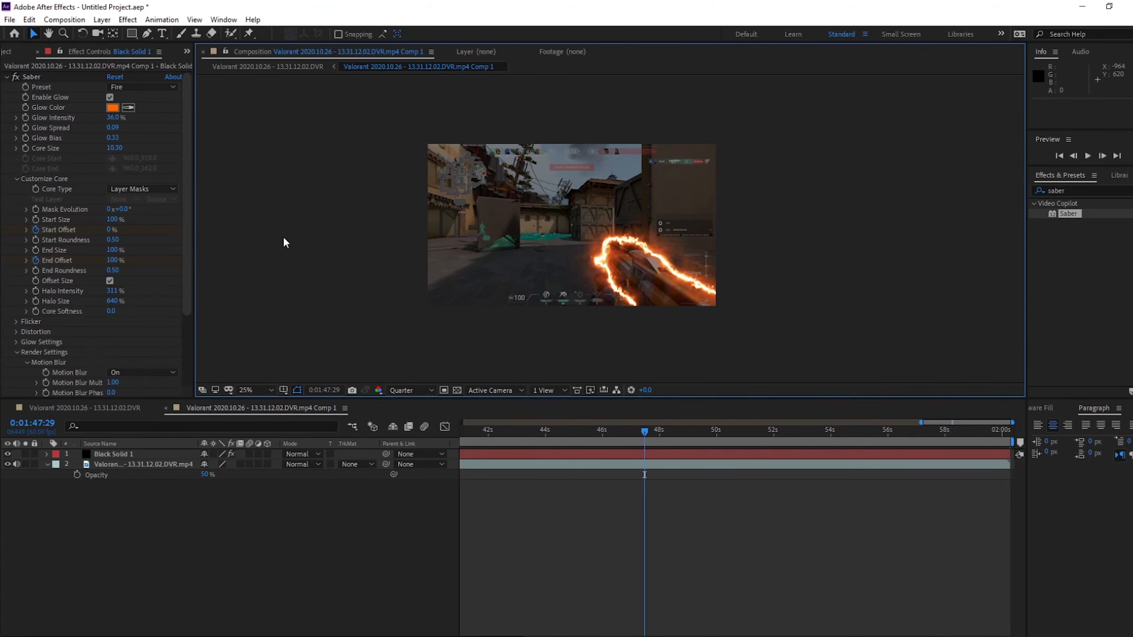
pyautogui.moveTo(307, 233)
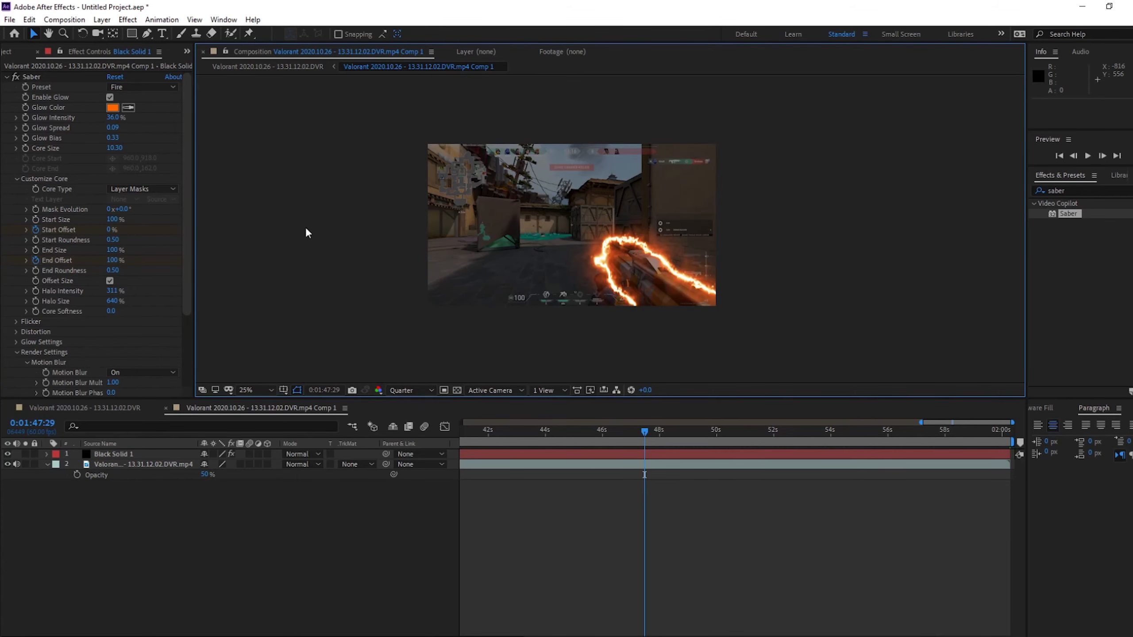